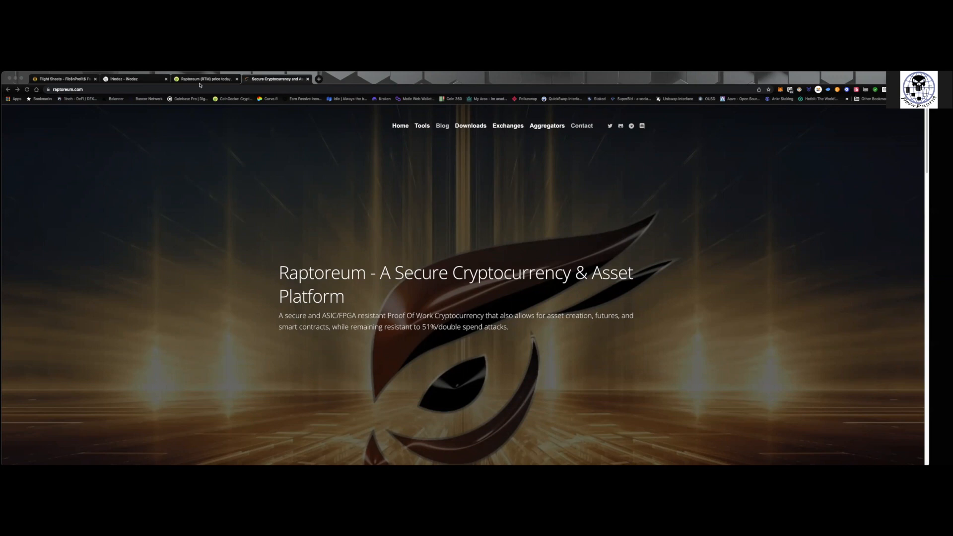
mouse_move(492, 158)
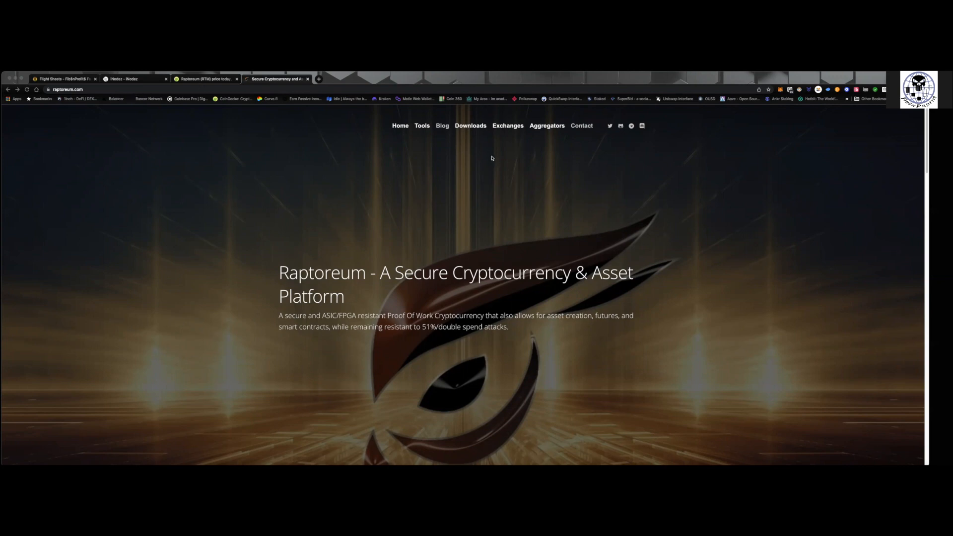
mouse_move(469, 133)
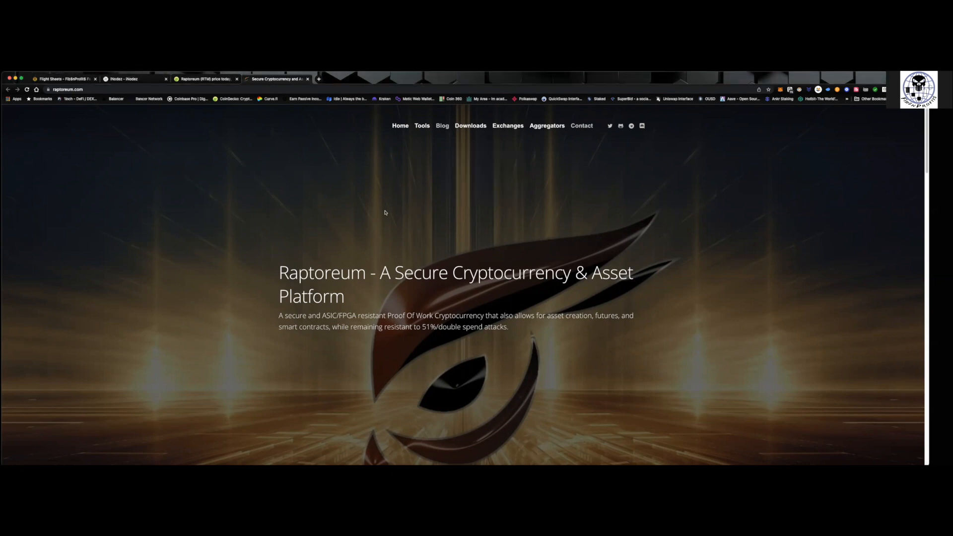
mouse_move(355, 225)
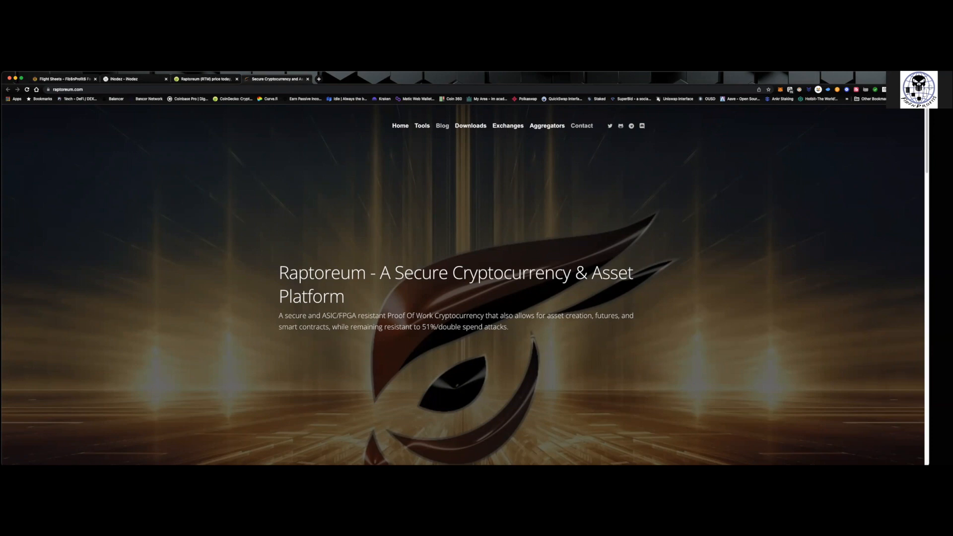
mouse_move(389, 246)
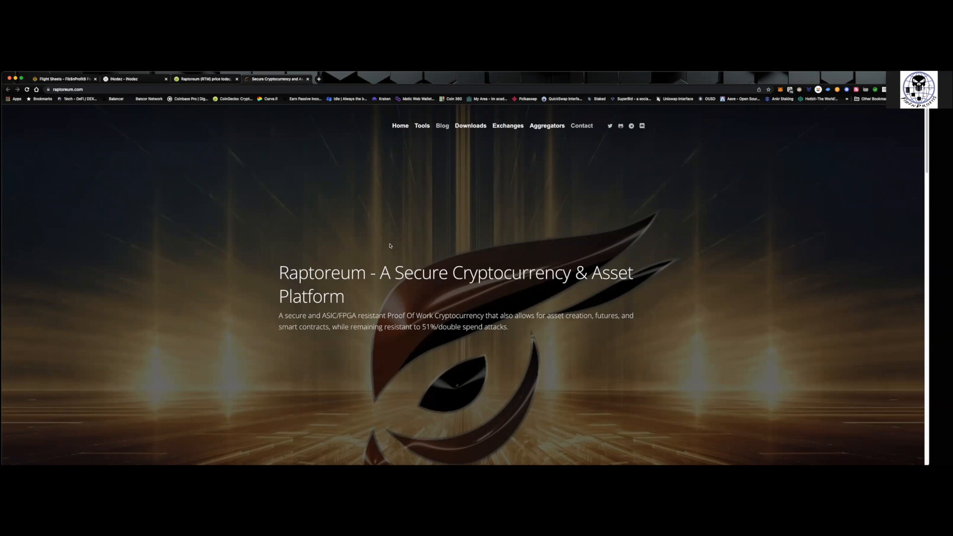
mouse_move(435, 208)
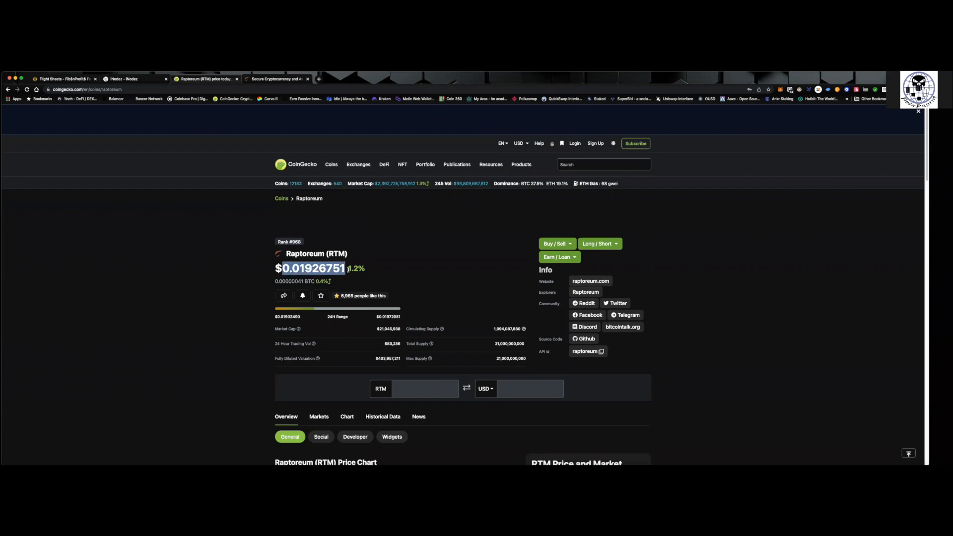
Scroll the CoinGecko Raptoreum page down to the Max price chart and market stats
scroll(down, 3)
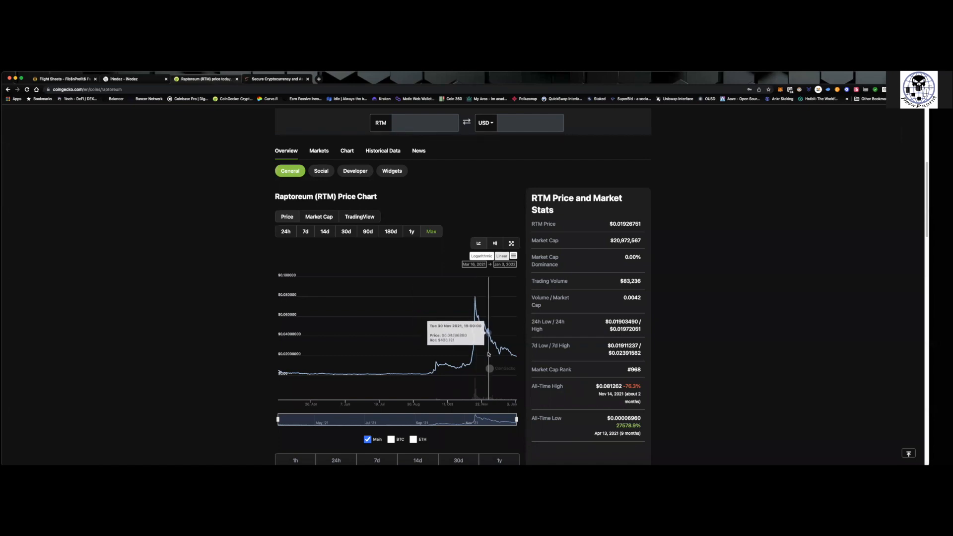
mouse_move(517, 325)
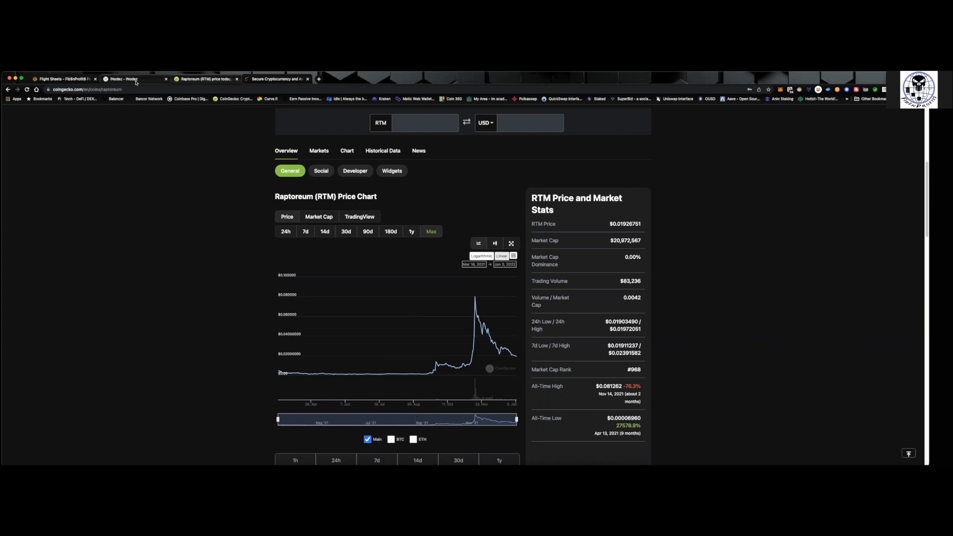
Show the inodez.com Raptoreum shared and full smartnode hosting landing page
click(133, 79)
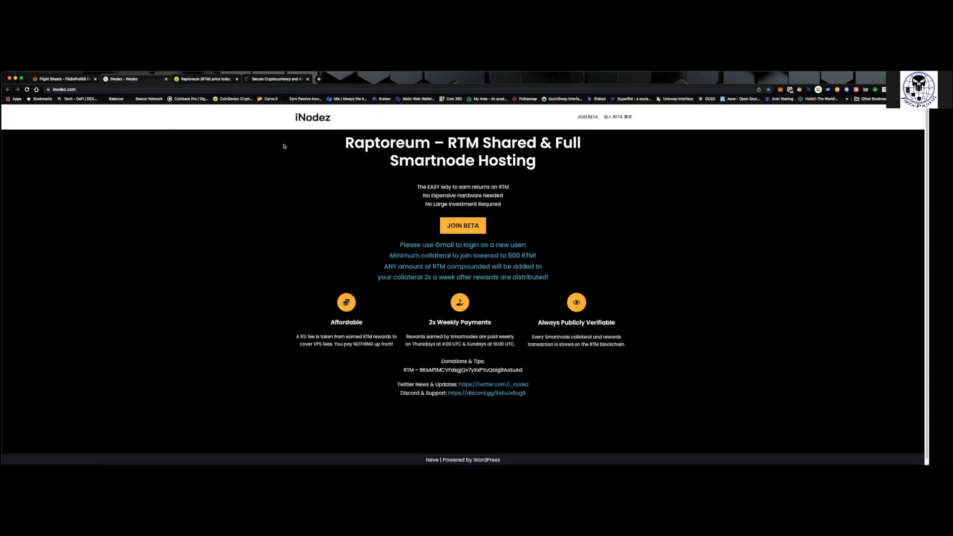
mouse_move(506, 216)
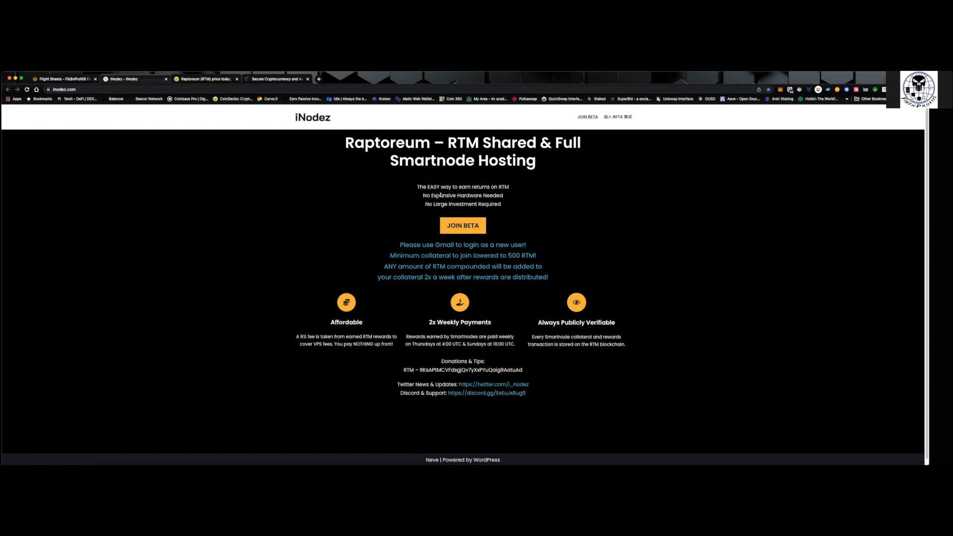
mouse_move(487, 269)
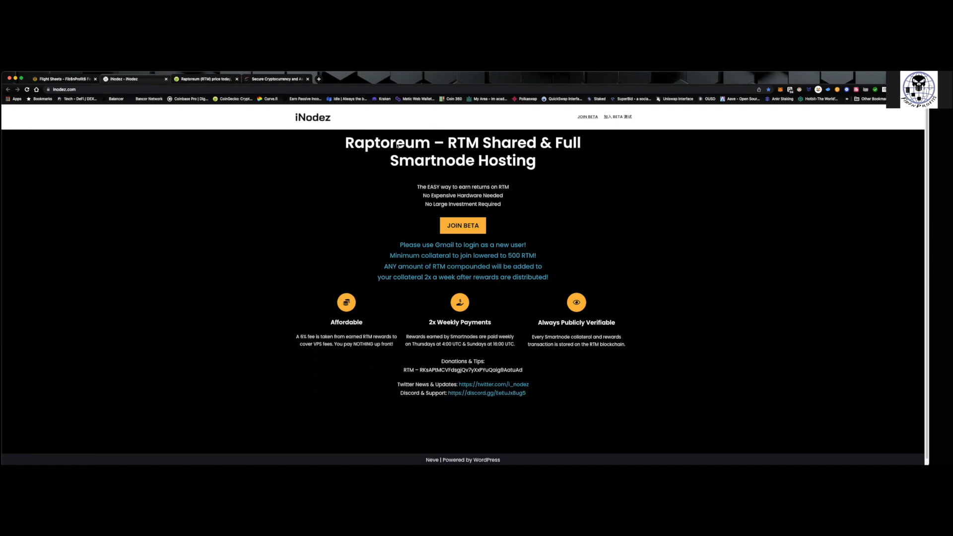
mouse_move(604, 287)
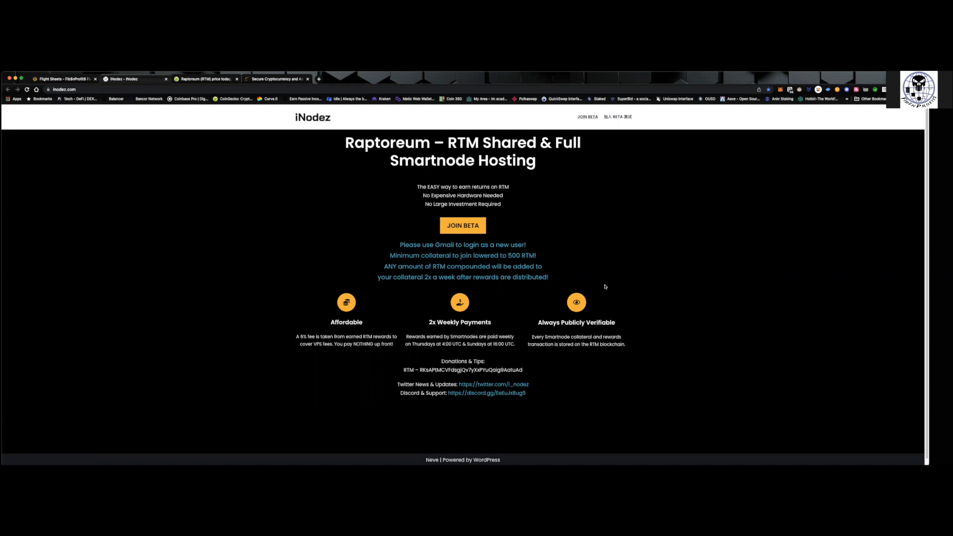
mouse_move(586, 119)
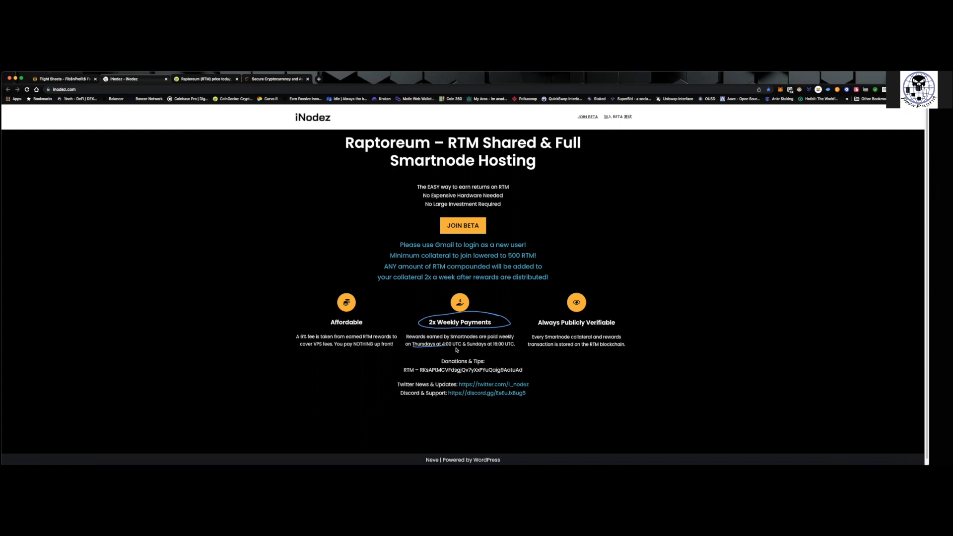
mouse_move(480, 354)
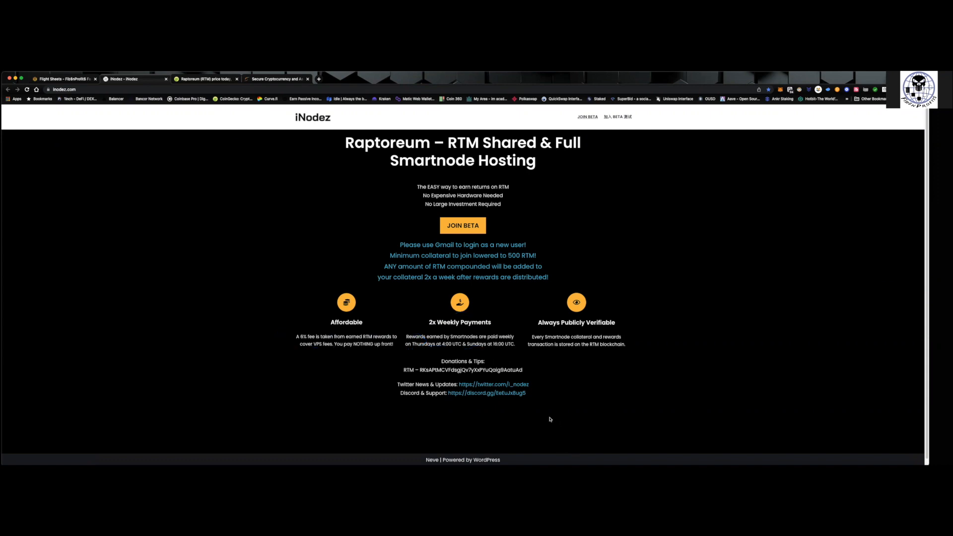
mouse_move(455, 398)
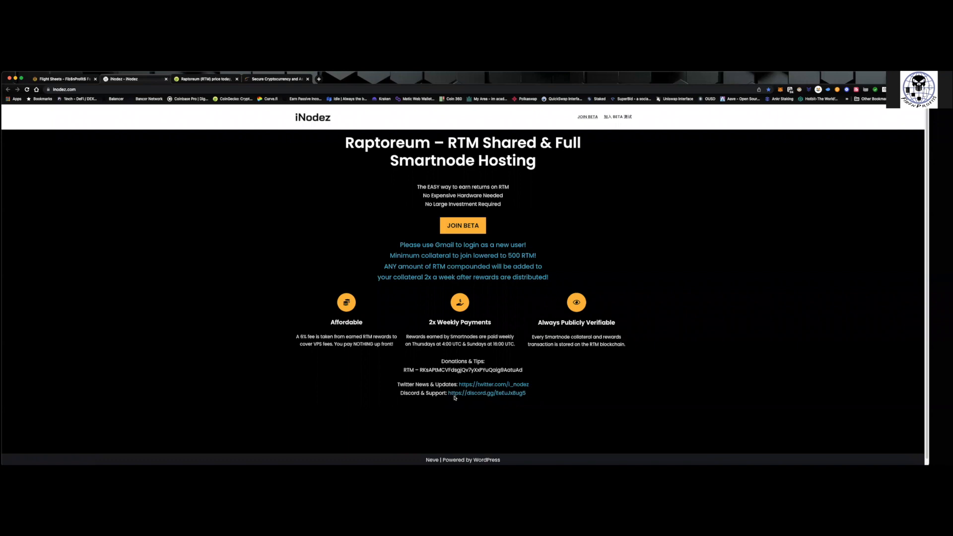
mouse_move(486, 384)
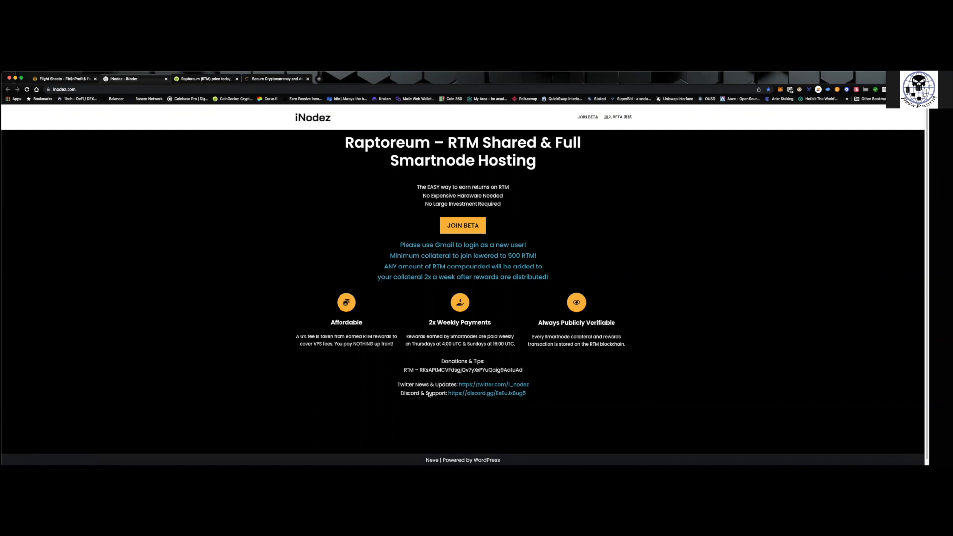
mouse_move(587, 116)
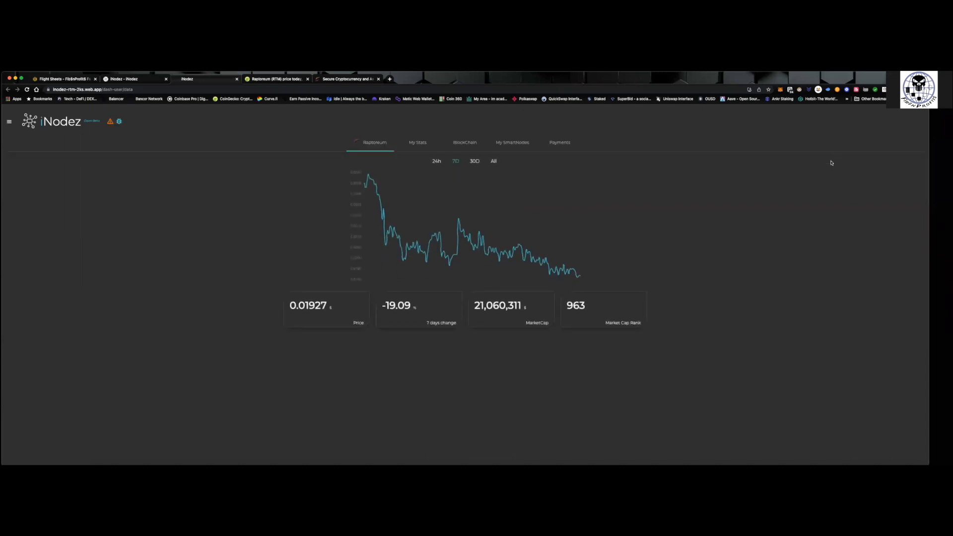
mouse_move(417, 143)
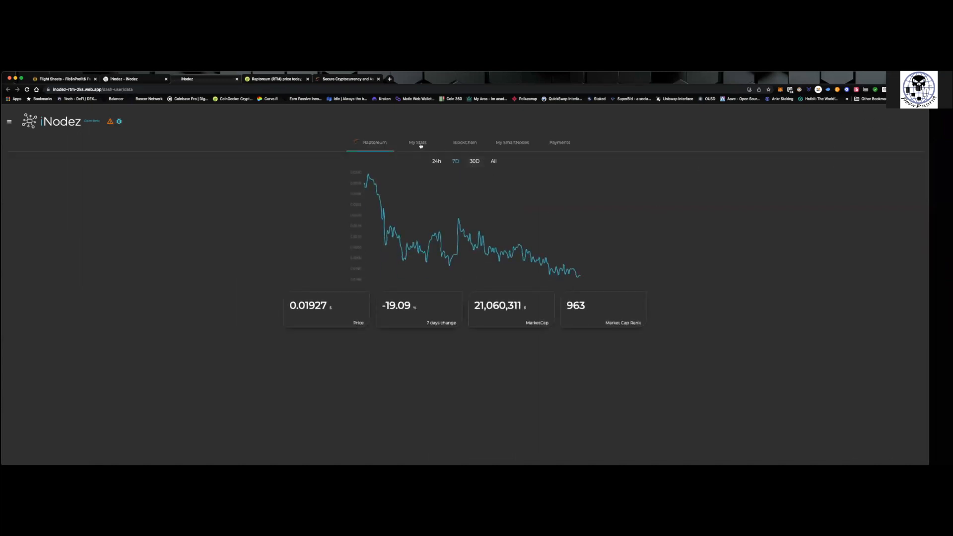
View BlockChain stats: 501 smartnodes, 44.92% yearly ROI and 192 iNodez-hosted nodes
click(417, 142)
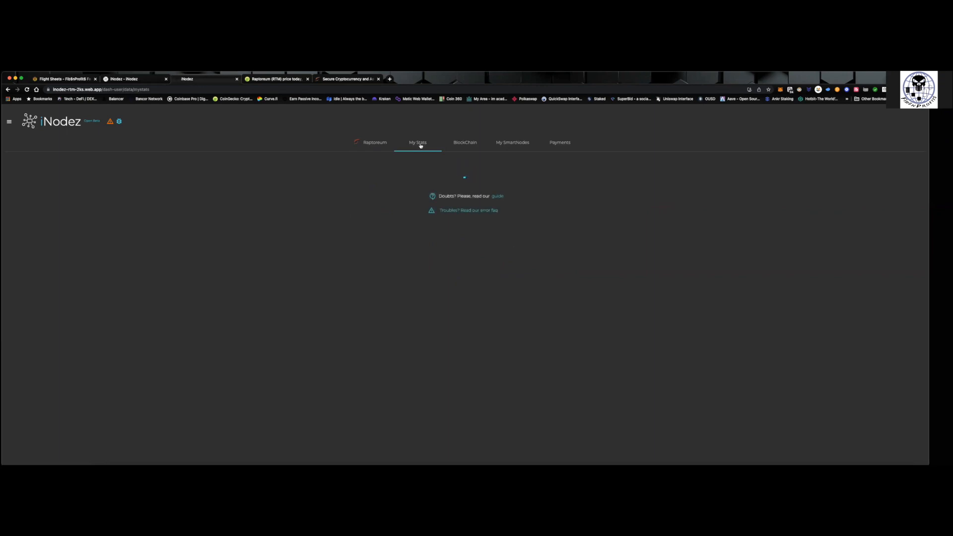
click(465, 142)
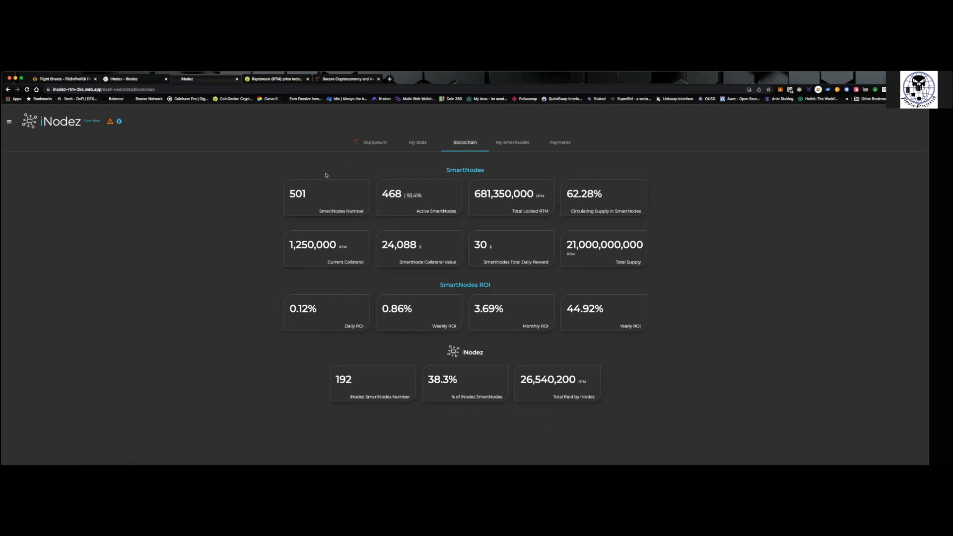
Mark the 501 total SmartNodes figure on the BlockChain stats page
drag(289, 182, 320, 206)
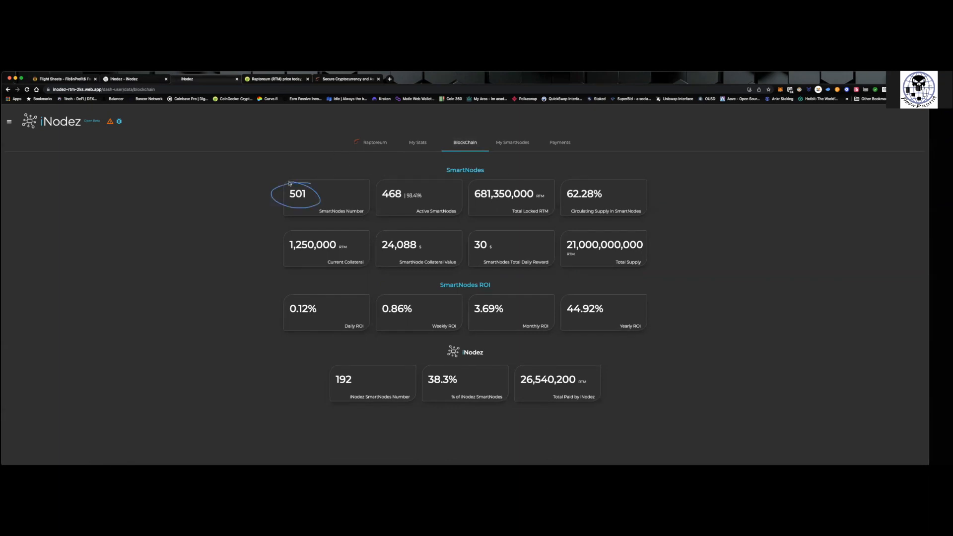
mouse_move(546, 203)
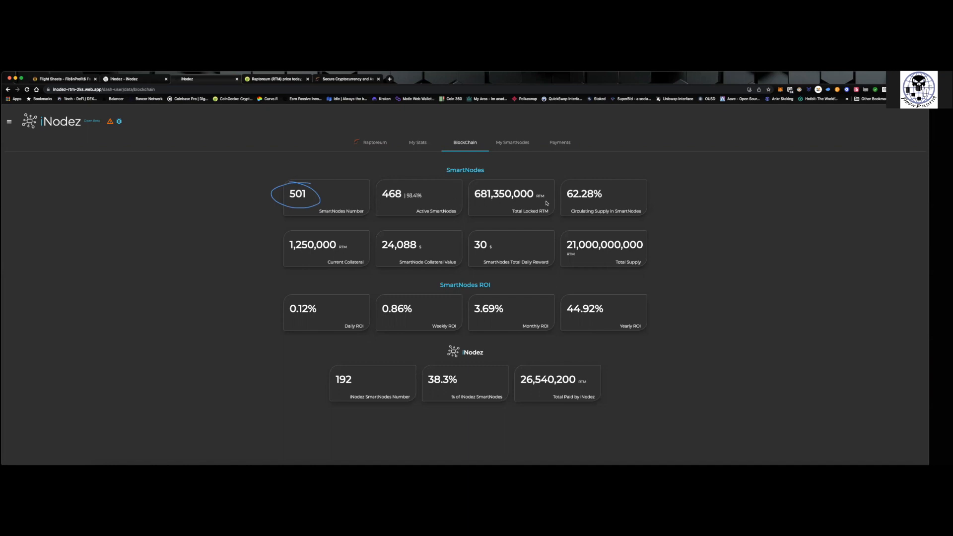
mouse_move(602, 203)
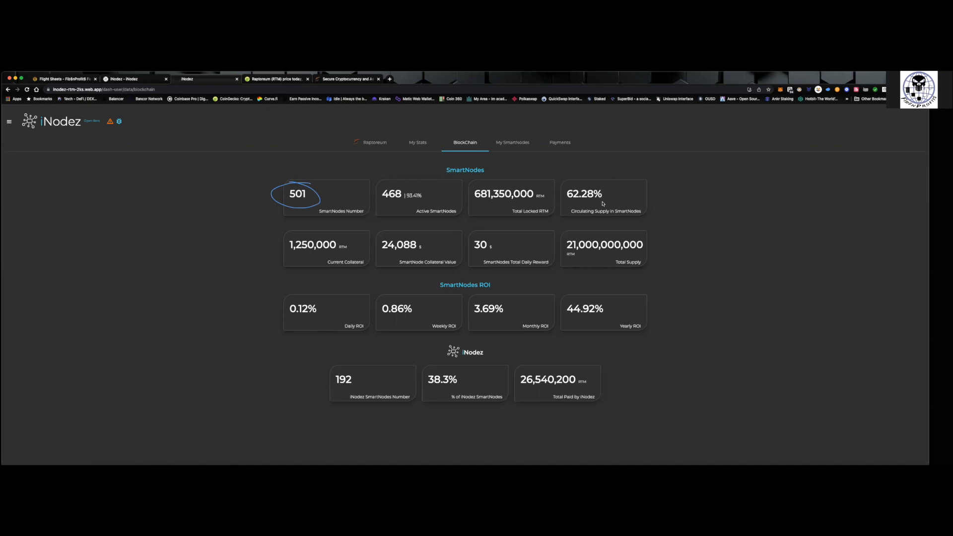
mouse_move(384, 319)
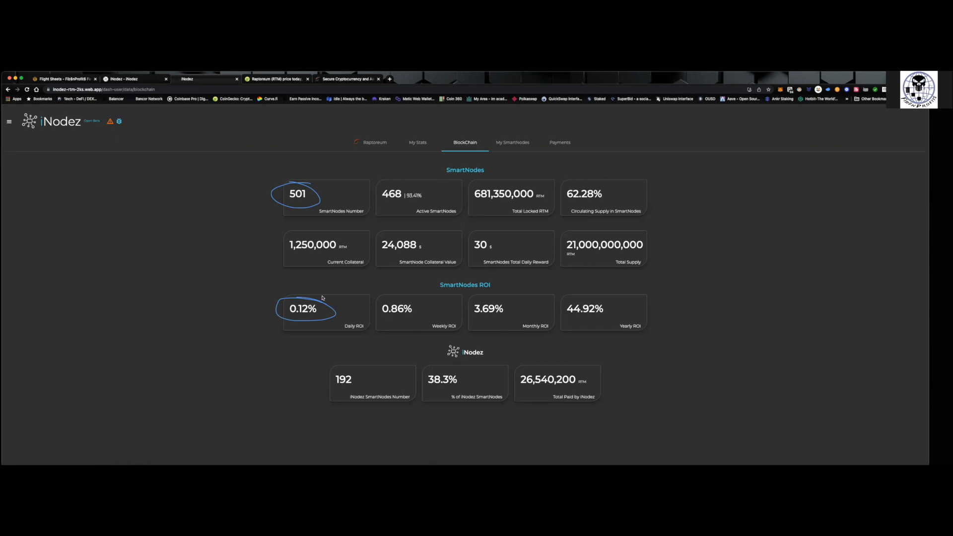
mouse_move(329, 298)
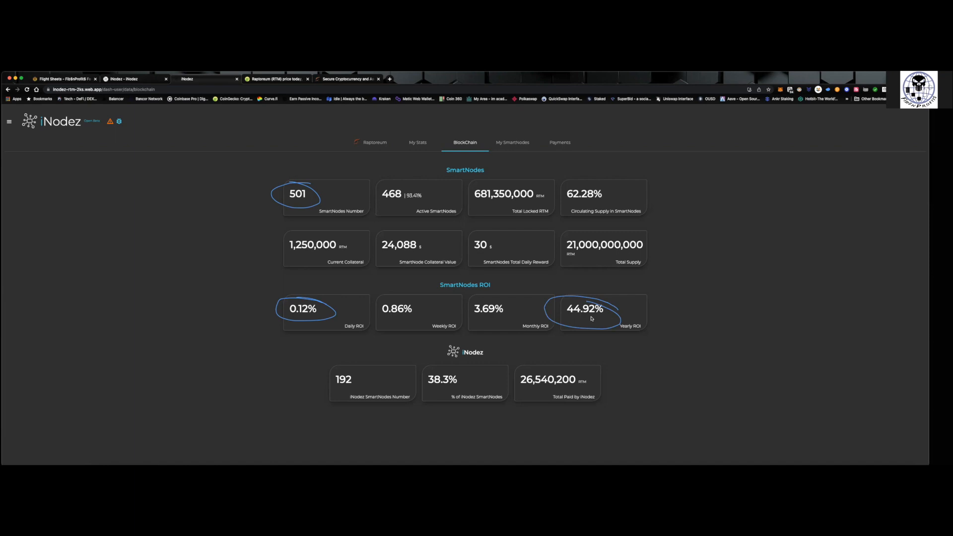
mouse_move(470, 368)
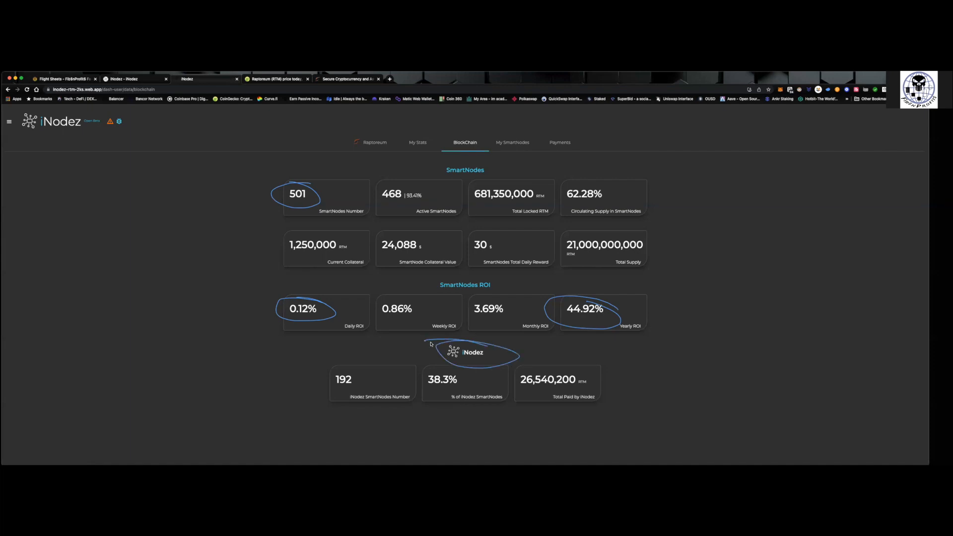
mouse_move(424, 348)
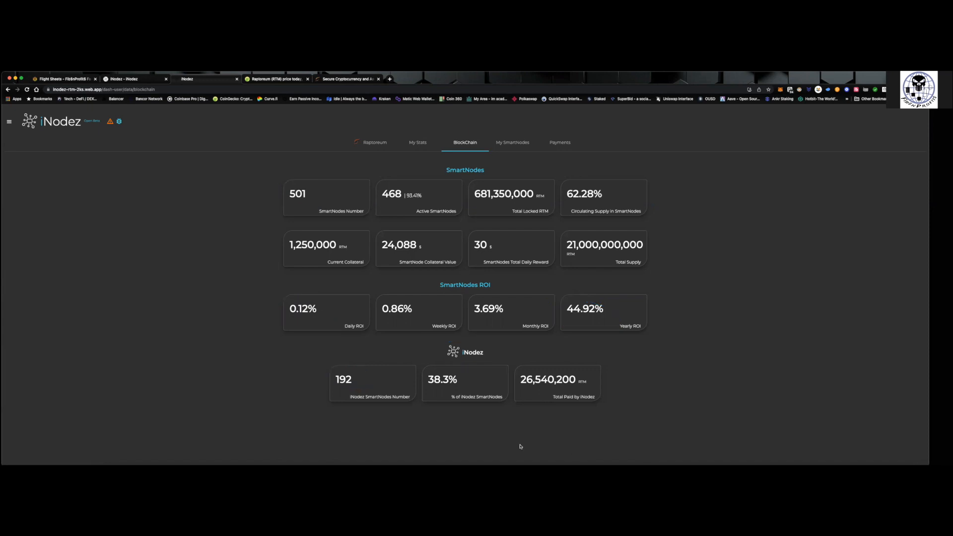
mouse_move(473, 459)
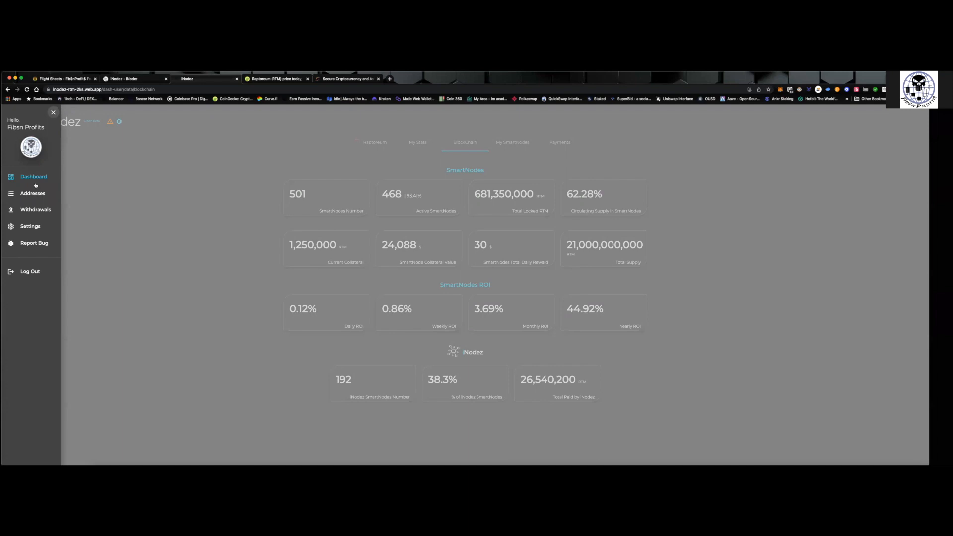
Check the Manage Addresses page's 500 RTM balance, then show Hive OS flight sheets
click(33, 193)
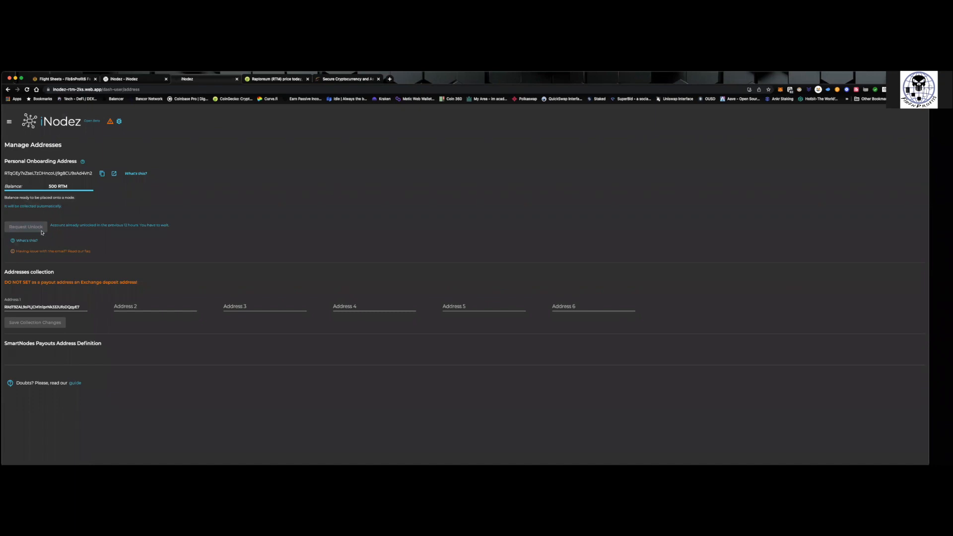
mouse_move(64, 234)
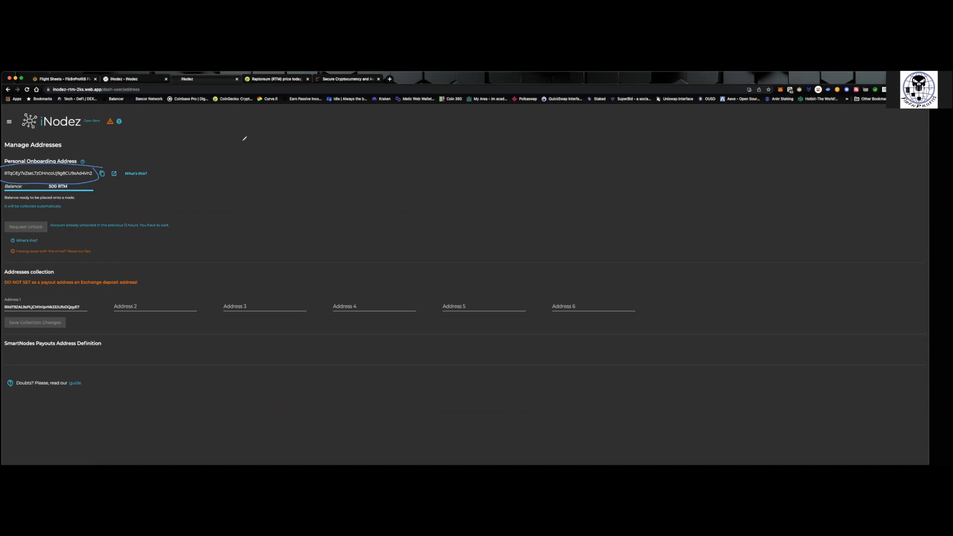
mouse_move(327, 170)
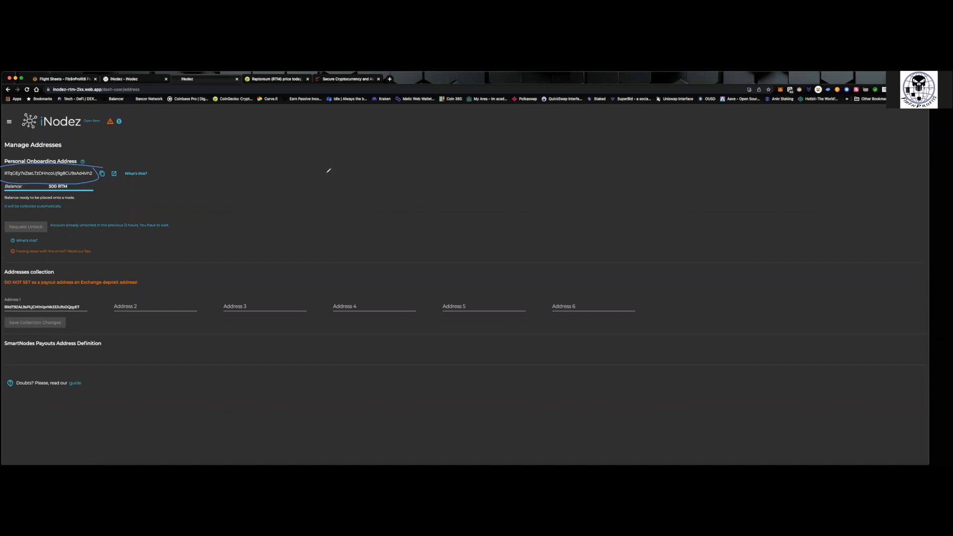
mouse_move(565, 442)
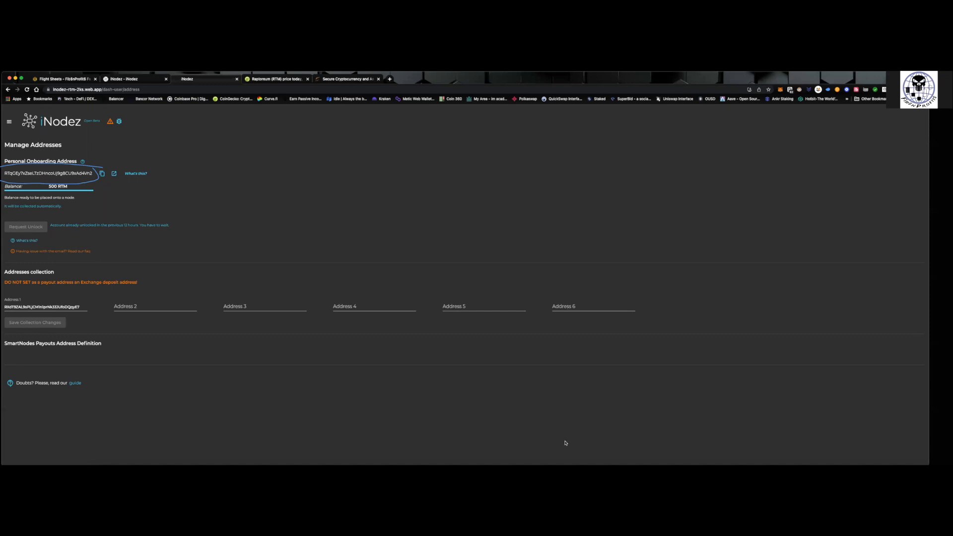
click(60, 78)
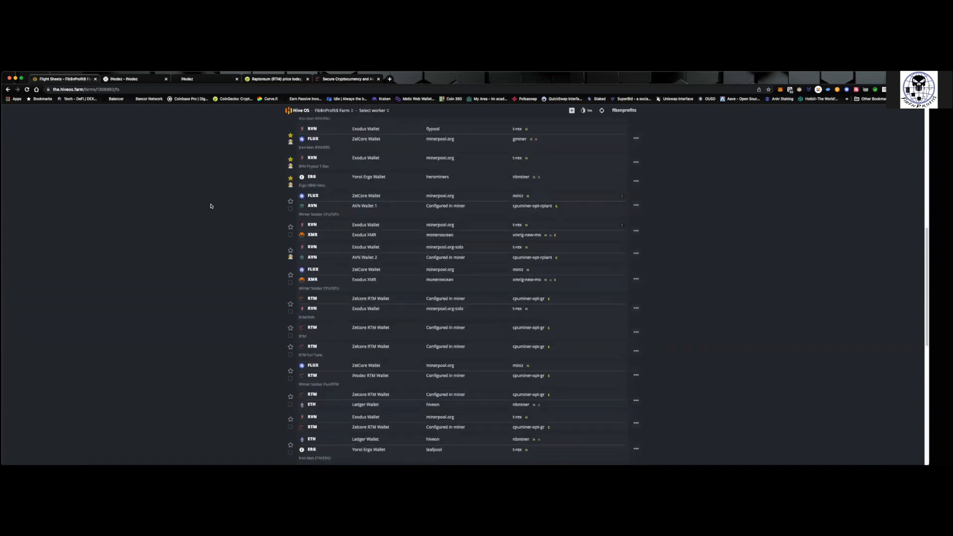
scroll(down, 3)
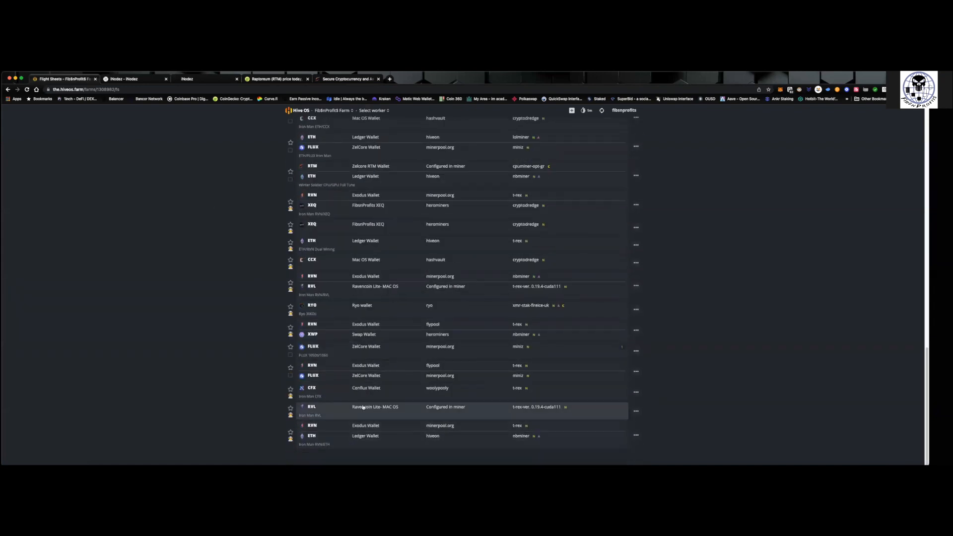
scroll(down, 3)
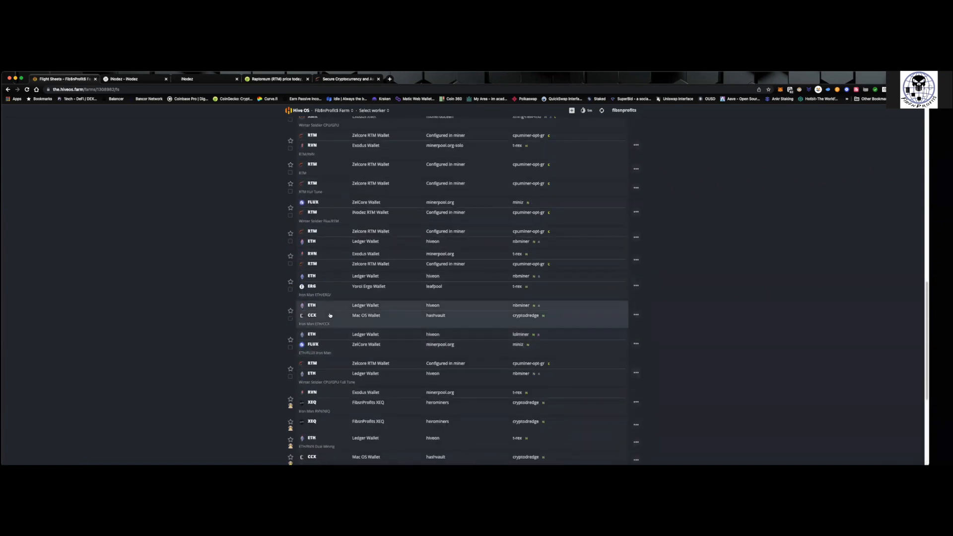
mouse_move(310, 212)
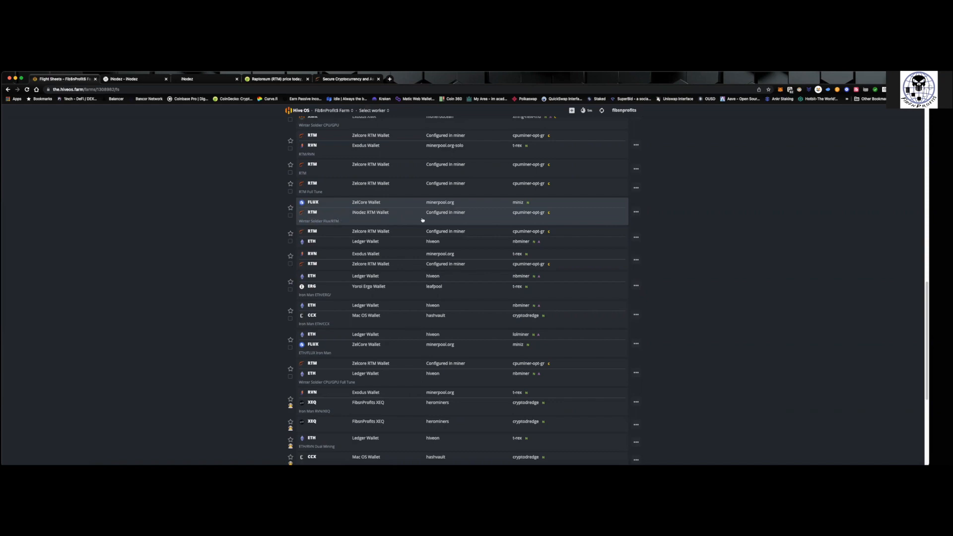
Return to the iNodez account and head to the Withdrawal Requests page
click(135, 78)
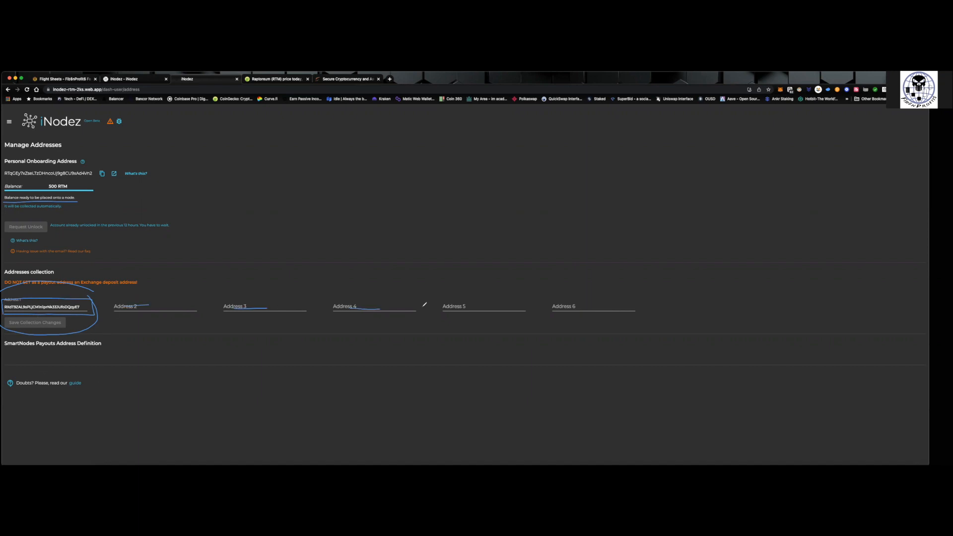
click(8, 121)
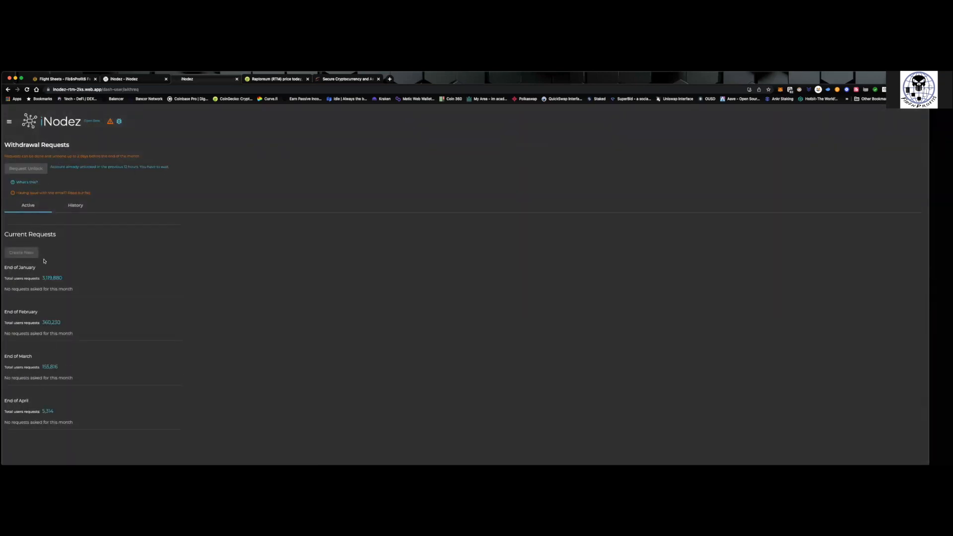
mouse_move(58, 251)
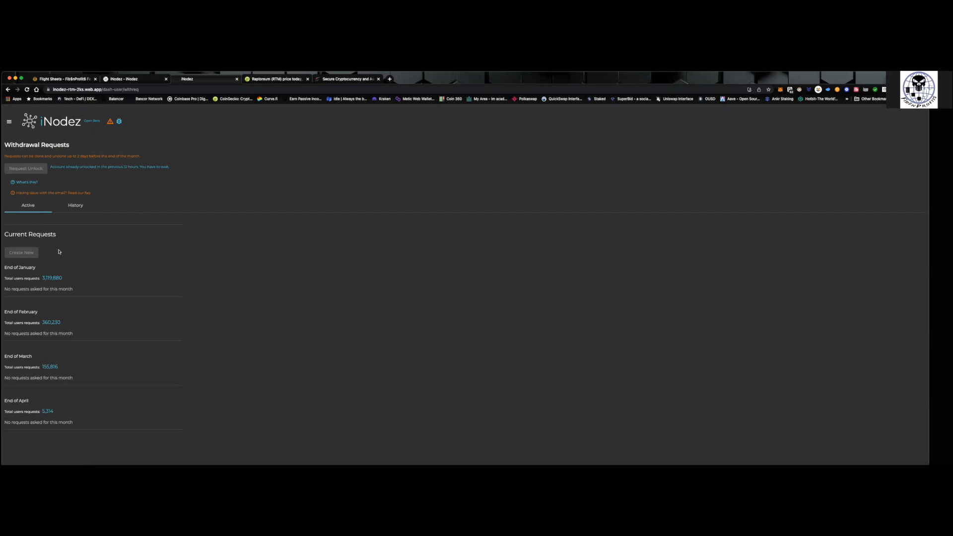
mouse_move(56, 247)
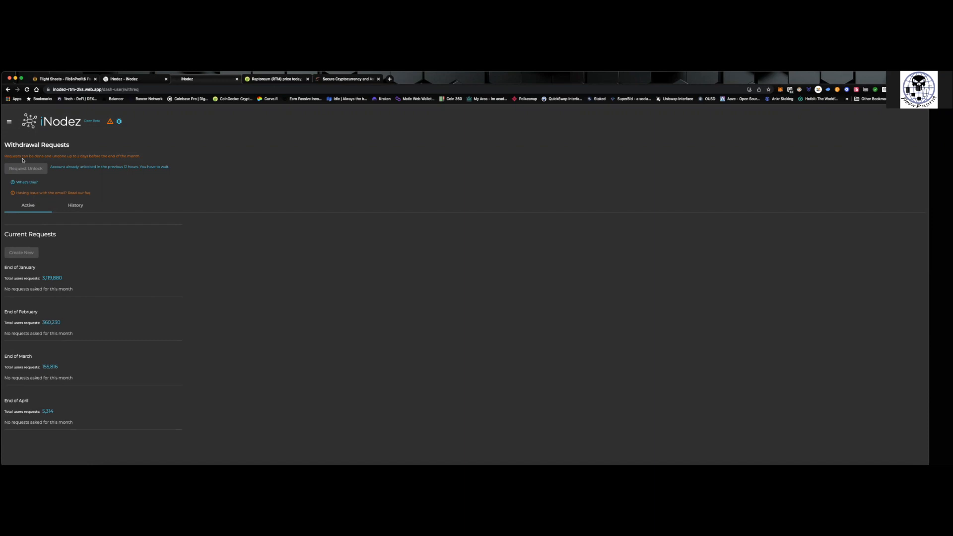
Open the side navigation listing Dashboard, Addresses, Withdrawals and Settings
click(8, 121)
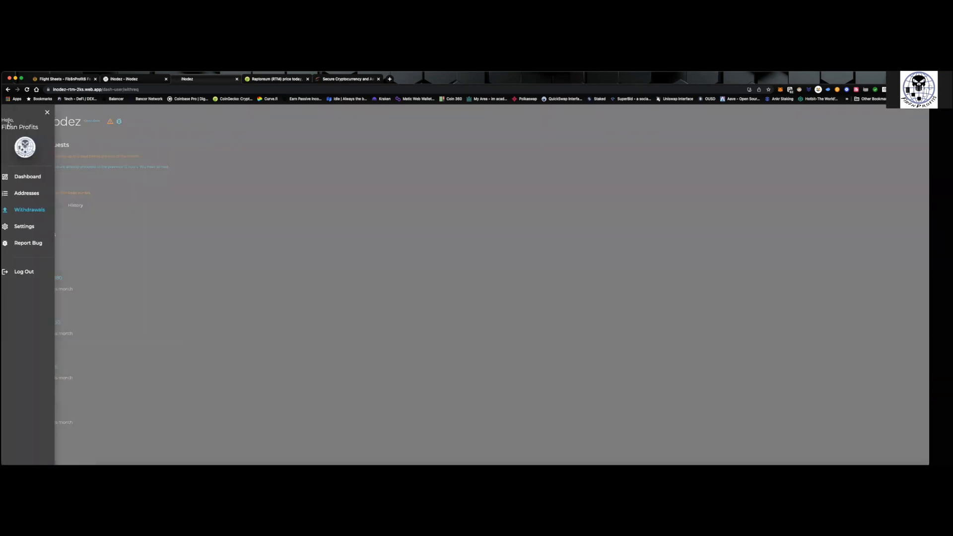
In Settings, keep Compound Stacking enabled and set its percentage slider to 100%
click(24, 227)
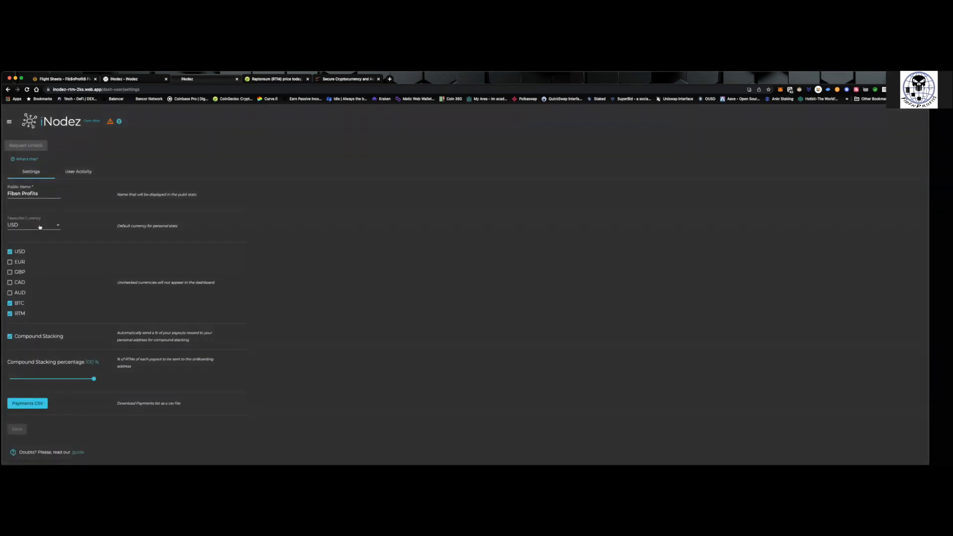
click(25, 144)
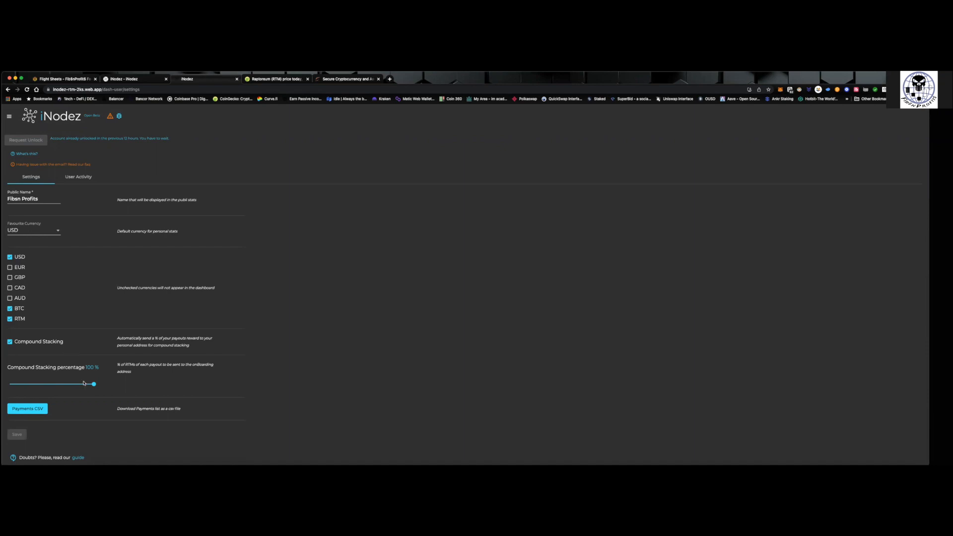
drag(92, 383, 93, 375)
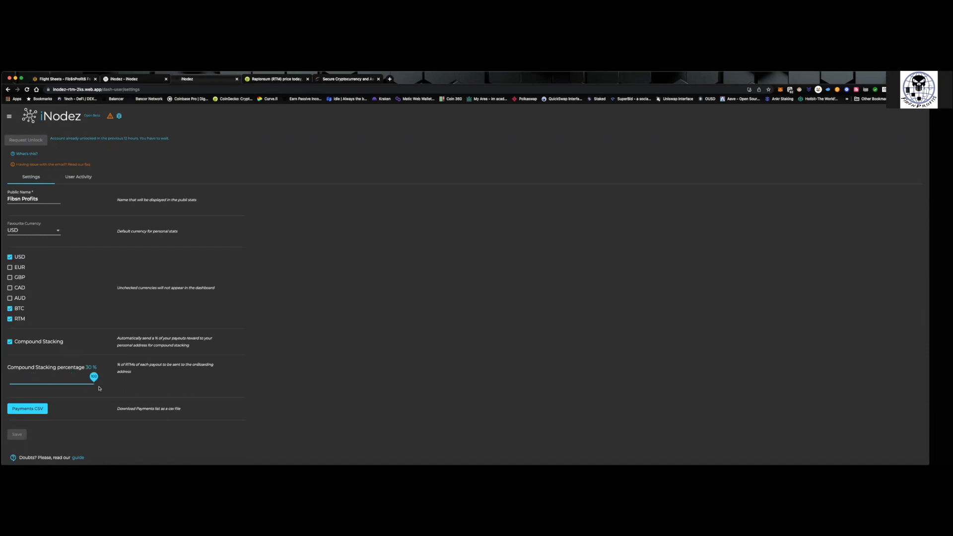
drag(94, 376, 95, 377)
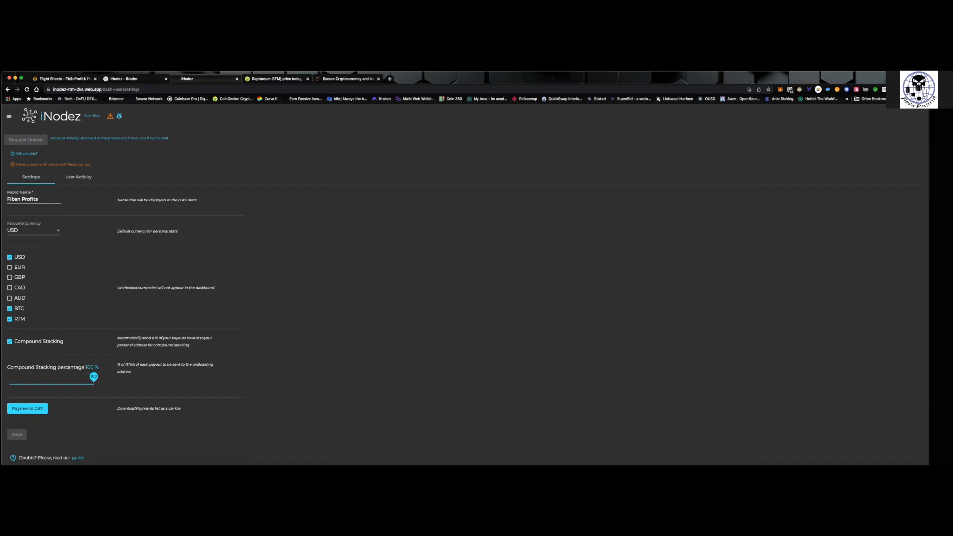
mouse_move(528, 162)
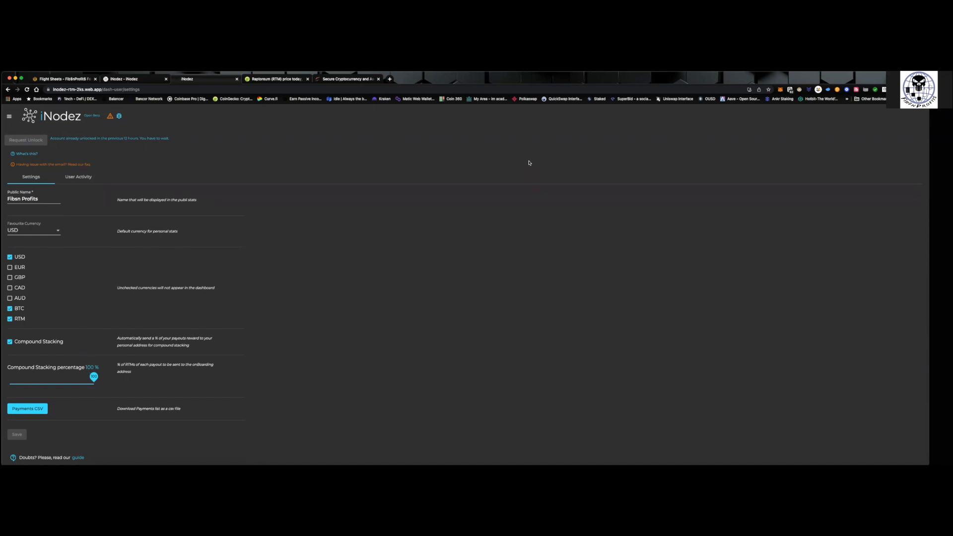
mouse_move(163, 350)
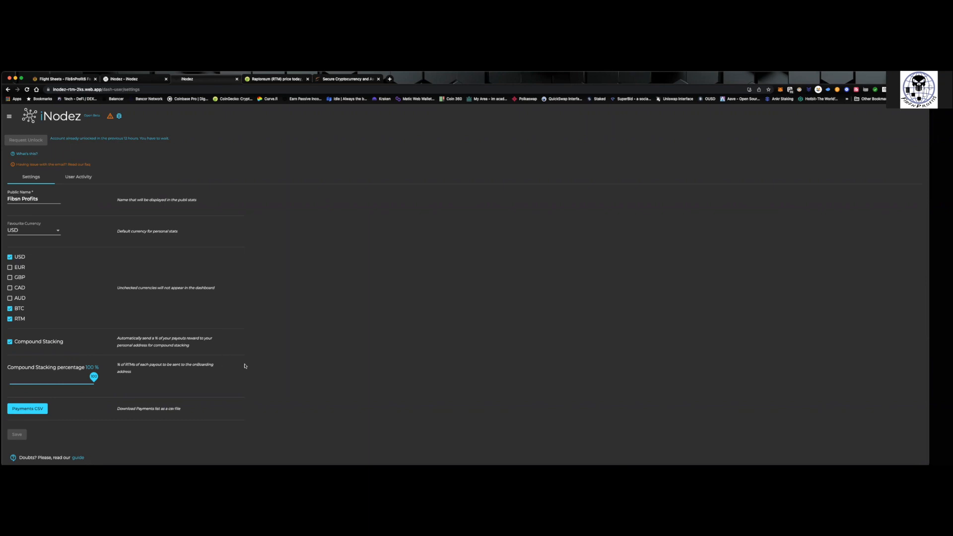
mouse_move(229, 370)
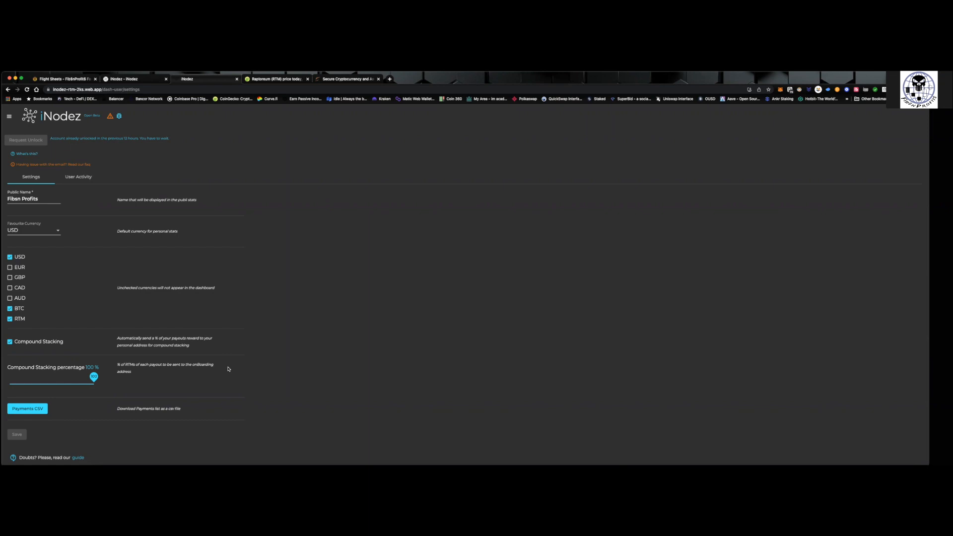
mouse_move(340, 296)
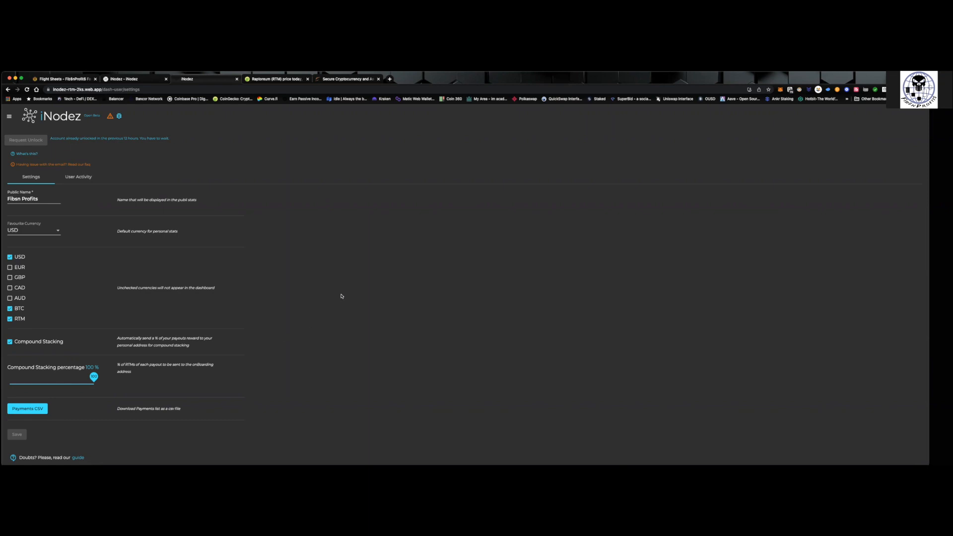
Open the Dashboard's My Stats, showing zero collateral and a 500 RTM onboarding balance
click(9, 116)
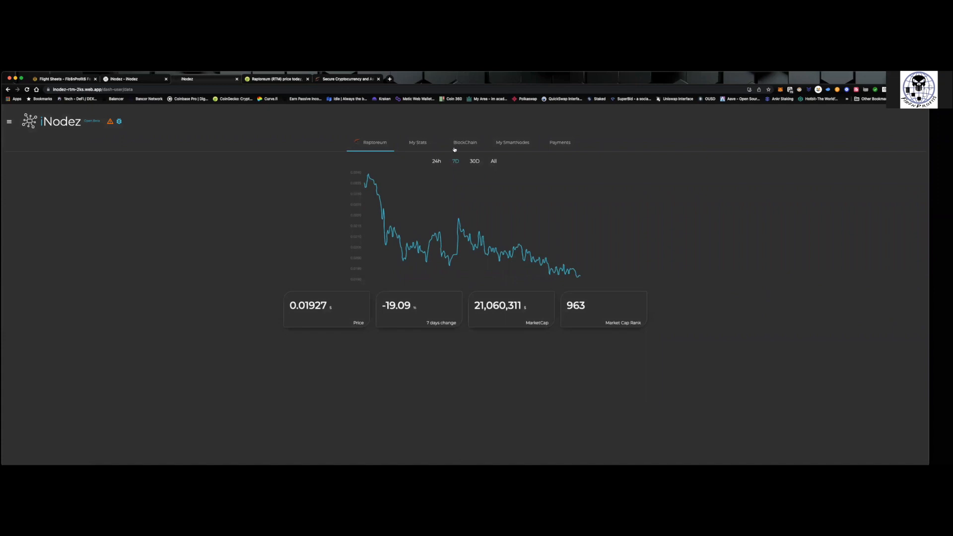
click(417, 142)
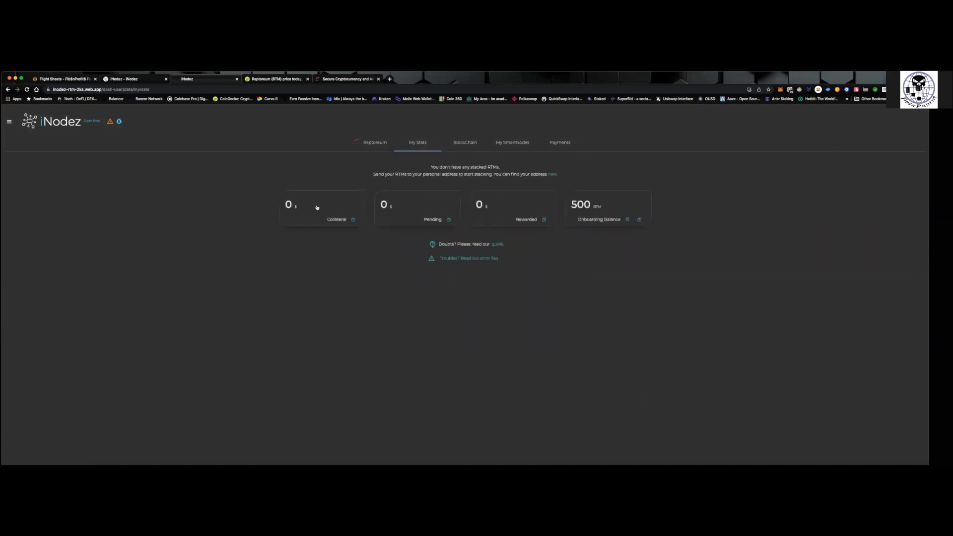
mouse_move(335, 201)
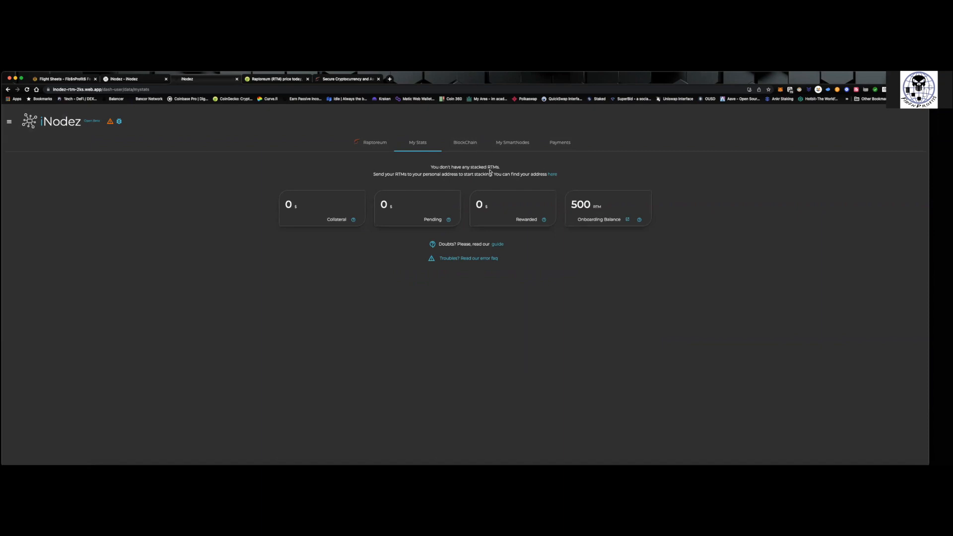
mouse_move(9, 123)
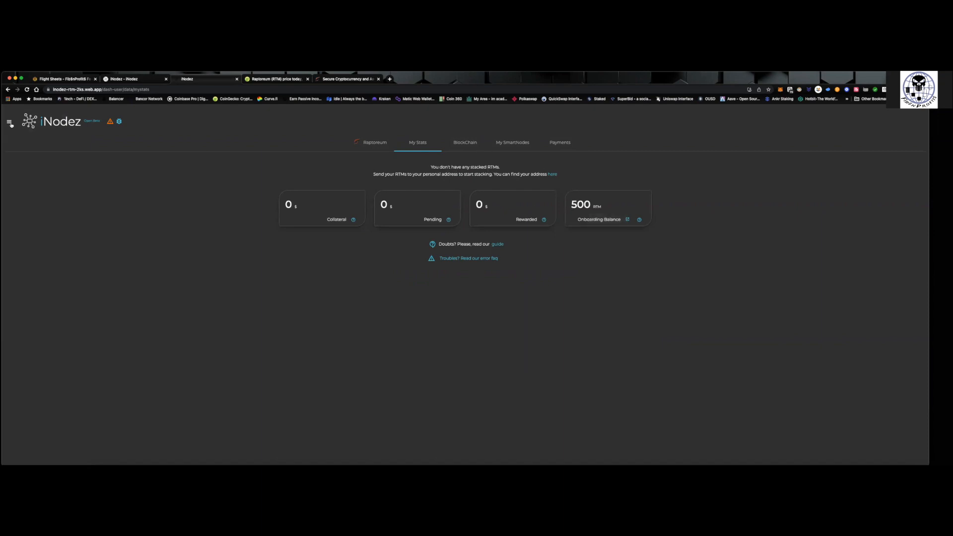
Open the side navigation to reach the Addresses section
click(552, 174)
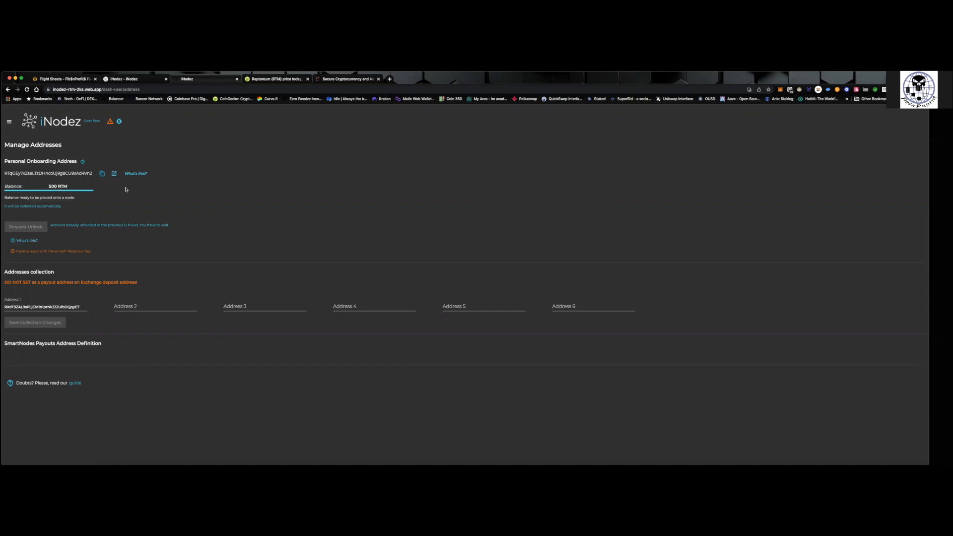
mouse_move(89, 203)
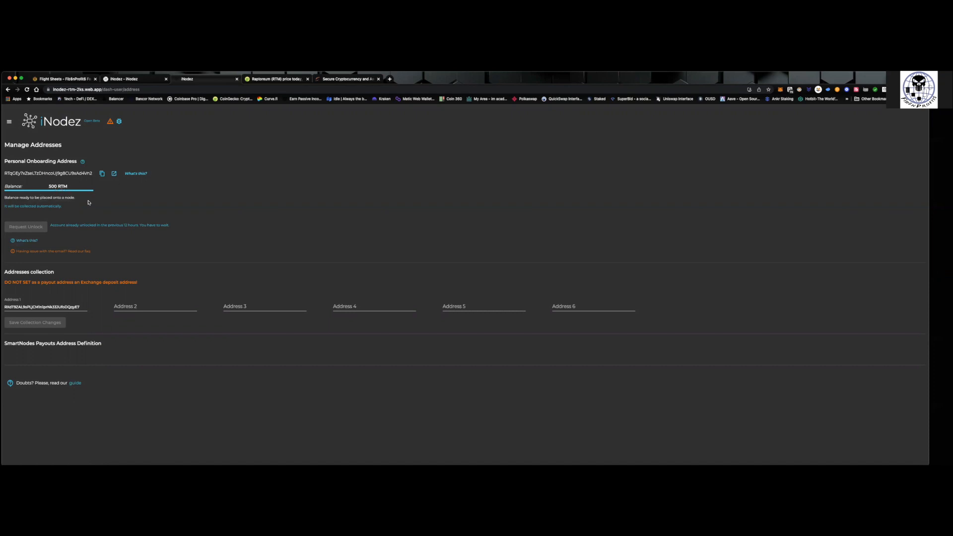
mouse_move(86, 200)
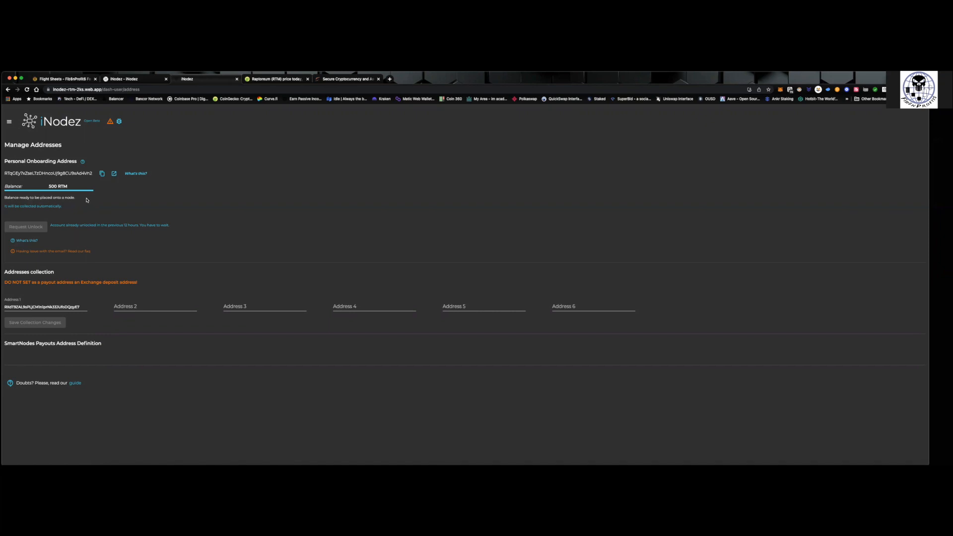
mouse_move(65, 194)
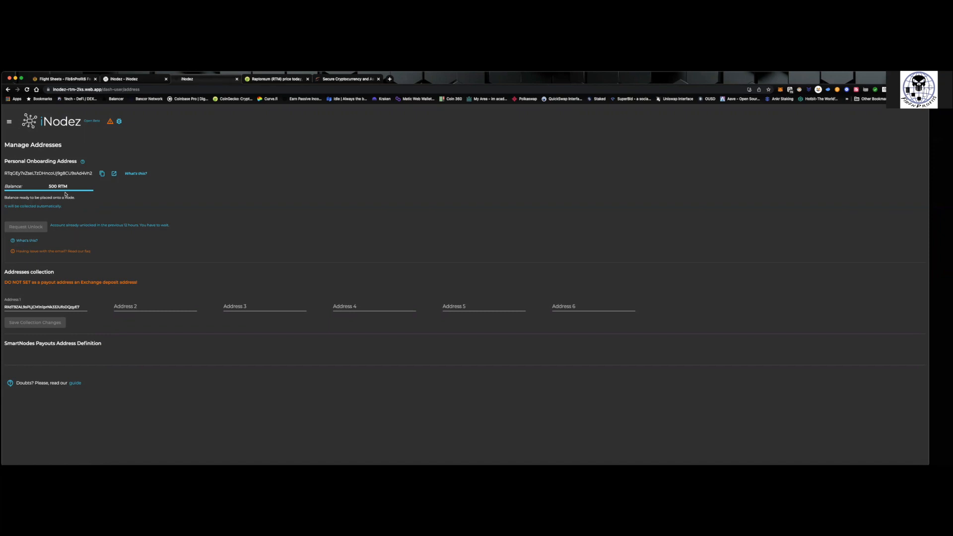
mouse_move(107, 278)
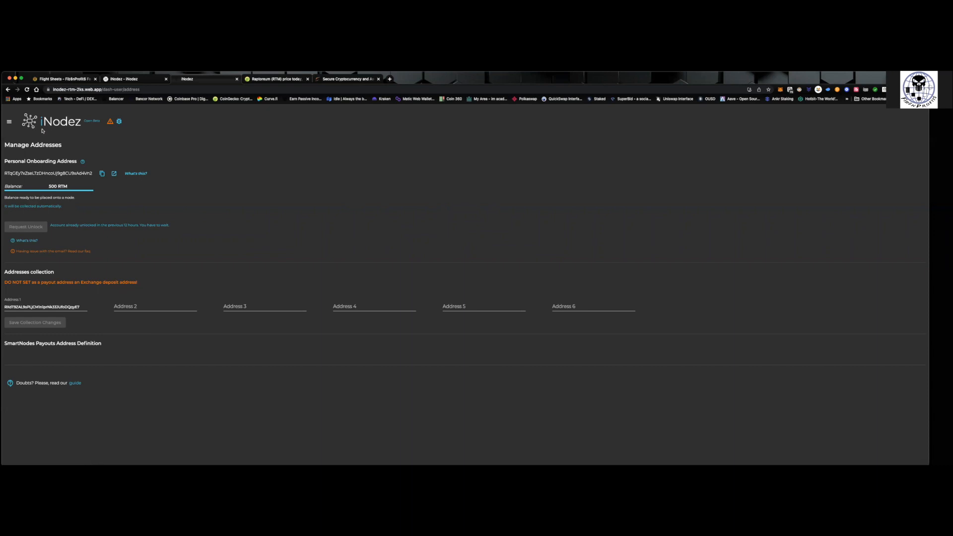
mouse_move(62, 209)
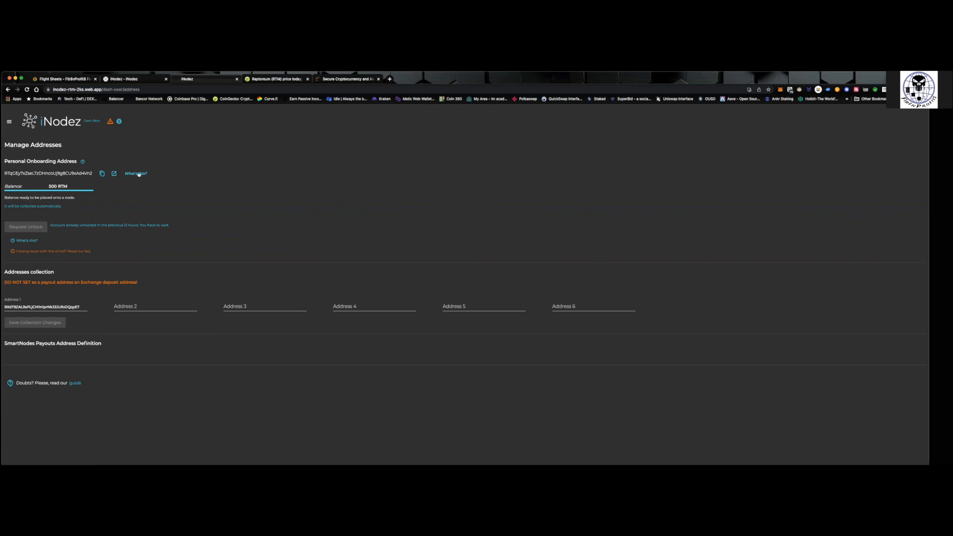
mouse_move(135, 157)
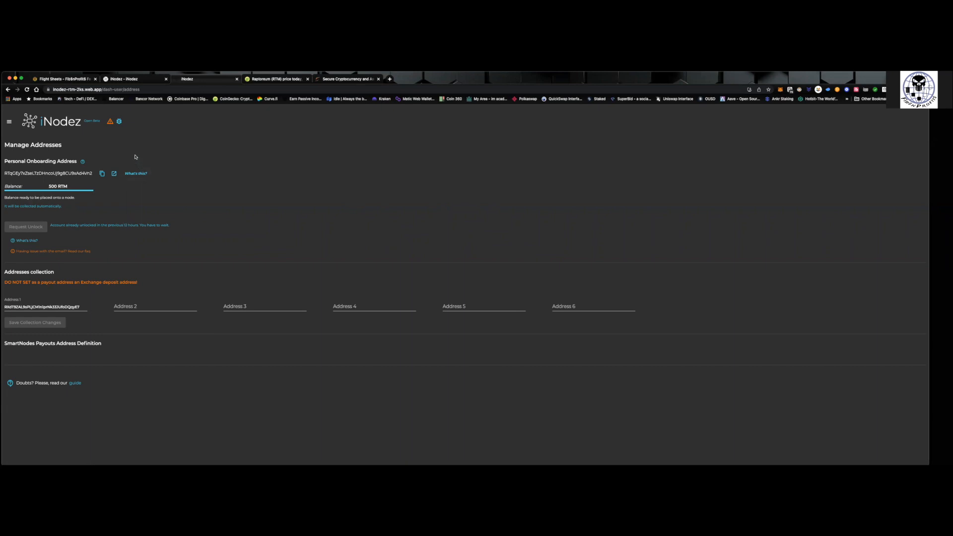